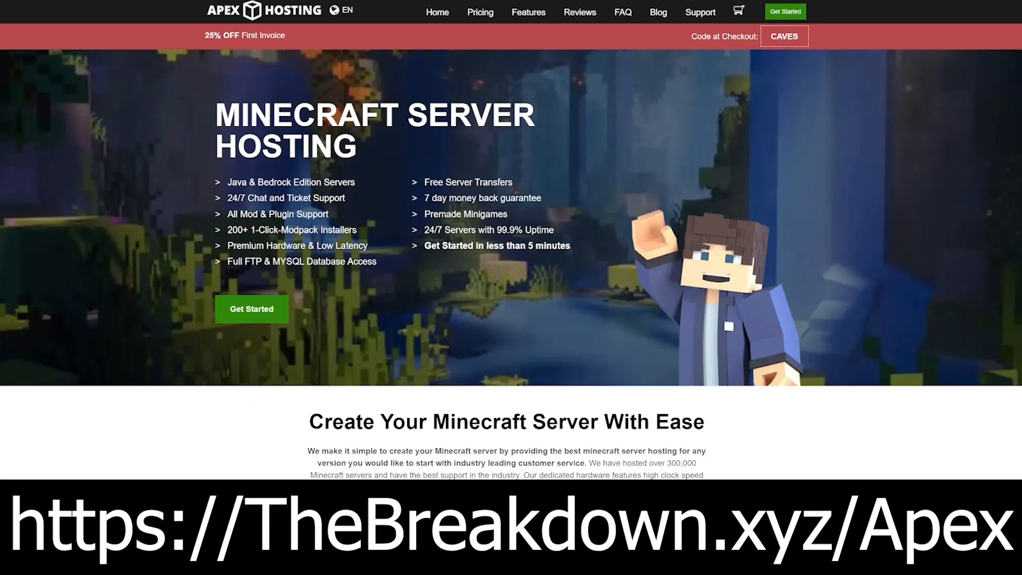
{"action": "mouse_move", "coordinate": [57, 206]}
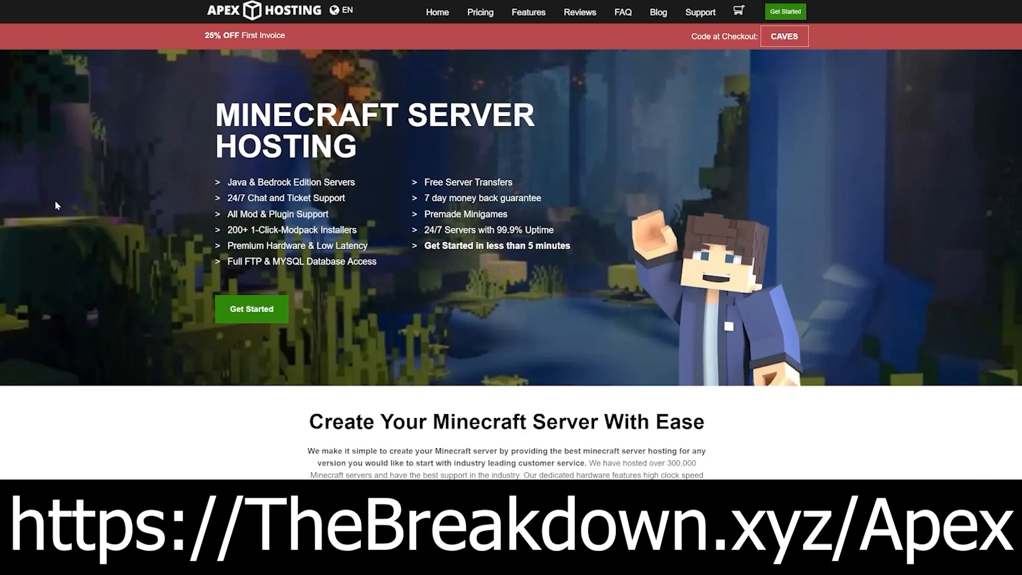
{"action": "mouse_move", "coordinate": [214, 200]}
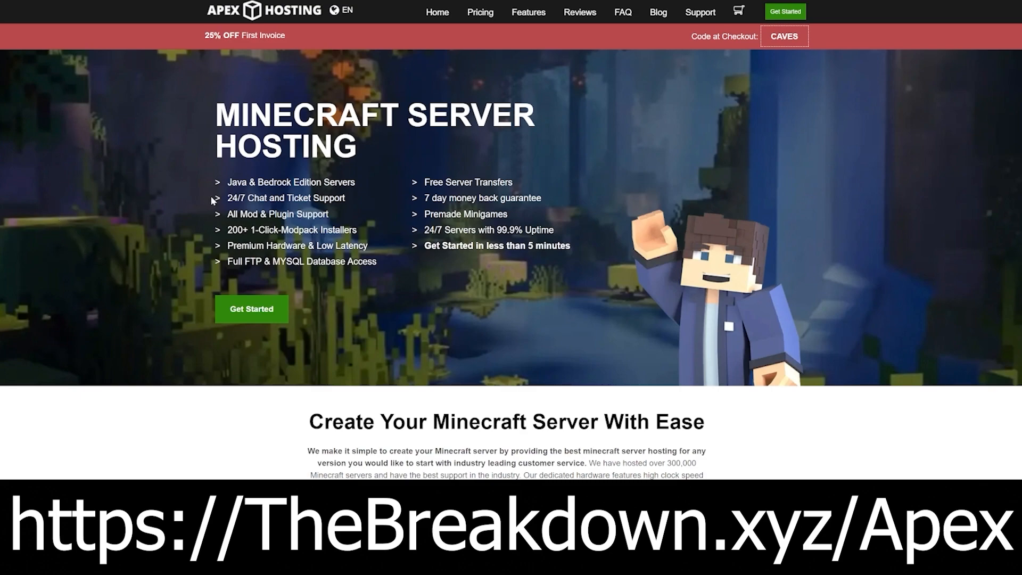
Search for System Information, view it, then close its window.
{"action": "double_click", "coordinate": [285, 197]}
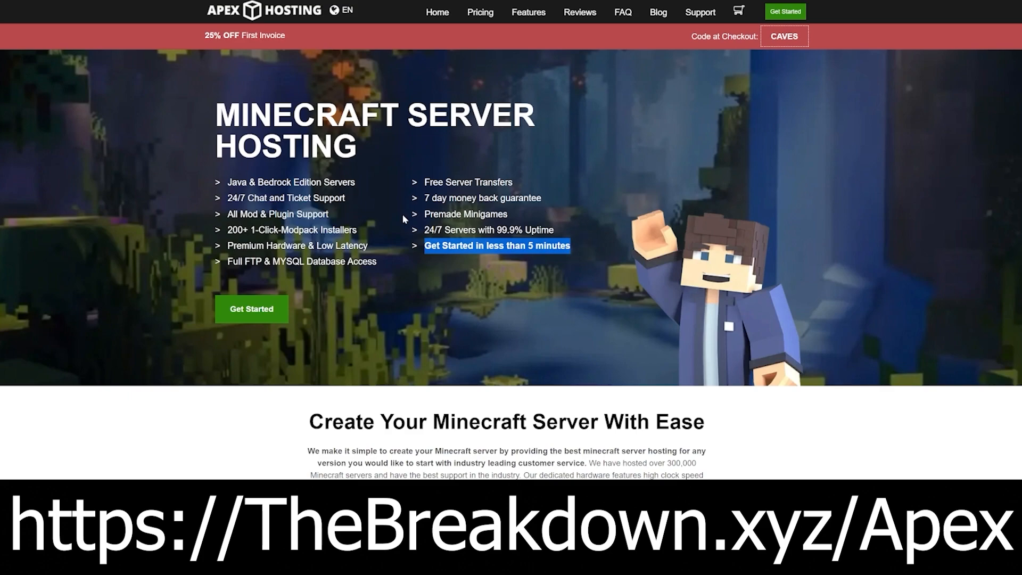
{"action": "scroll", "scroll_direction": "down", "scroll_amount": 3}
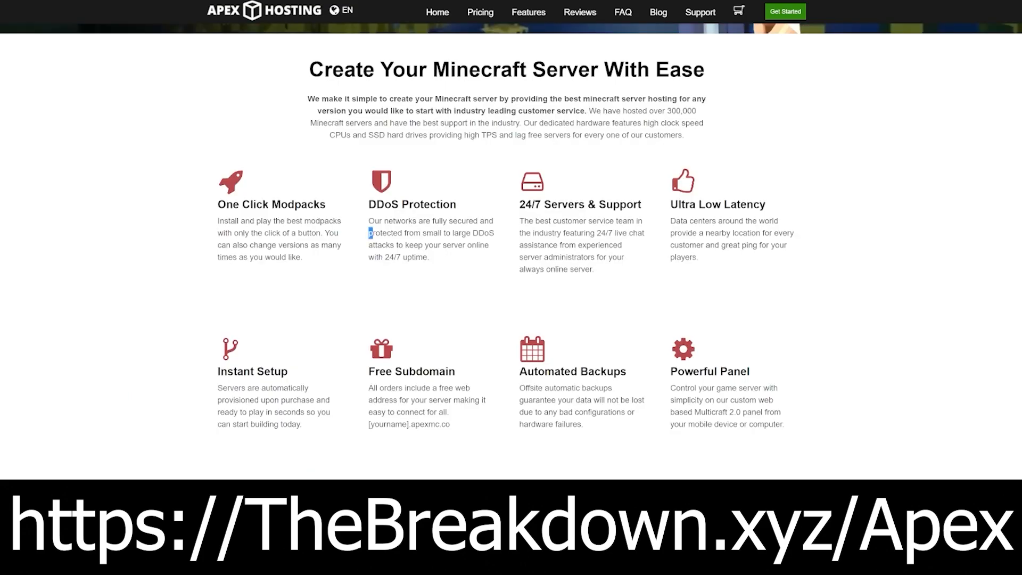
{"action": "left_click_drag", "start_coordinate": [369, 232], "coordinate": [403, 245]}
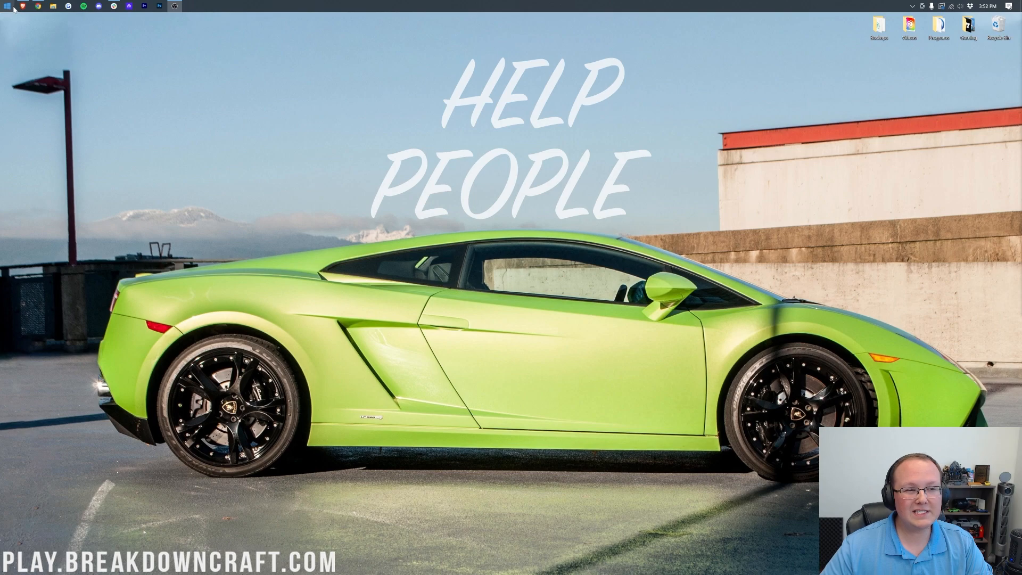
{"action": "type", "text": "system information"}
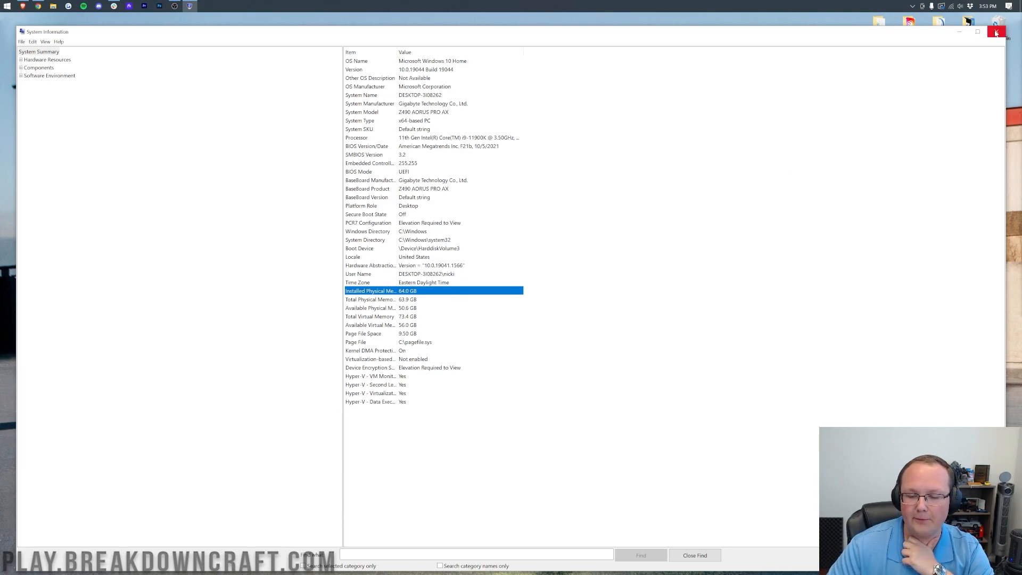
{"action": "left_click", "coordinate": [996, 31]}
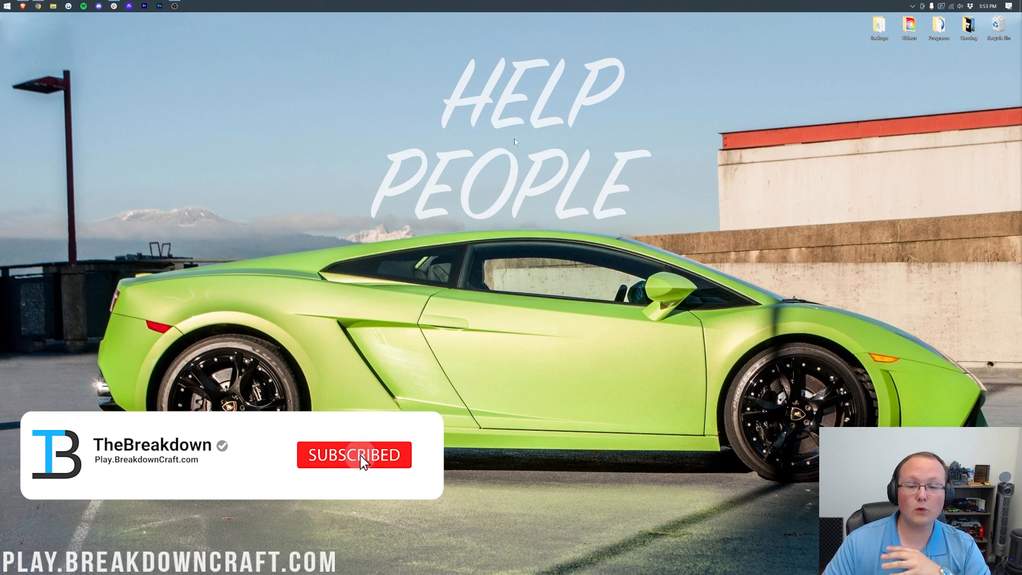
{"action": "left_click", "coordinate": [354, 454]}
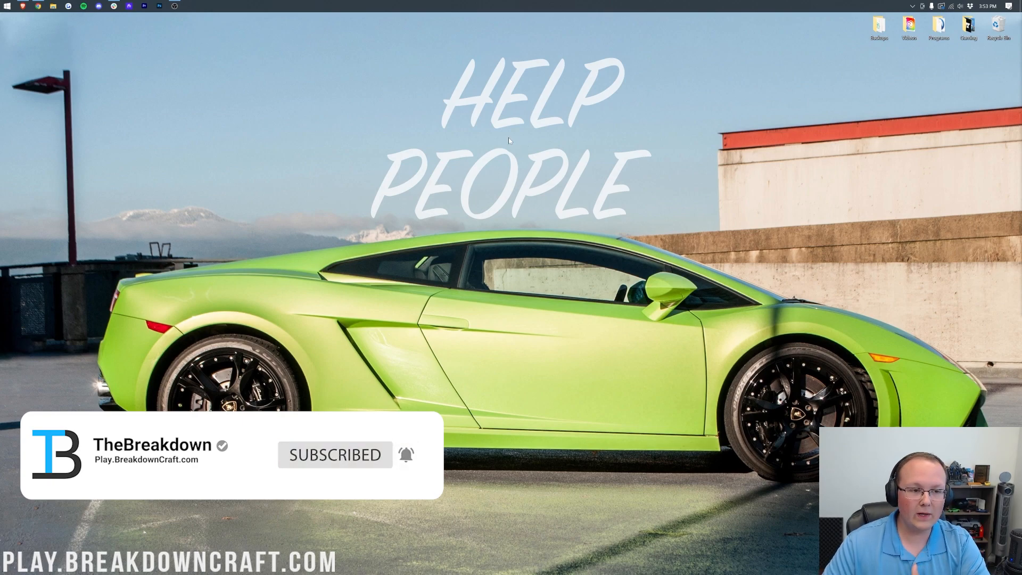
Open the launcher's installations list and edit the Latest release installation.
{"action": "left_click", "coordinate": [7, 6]}
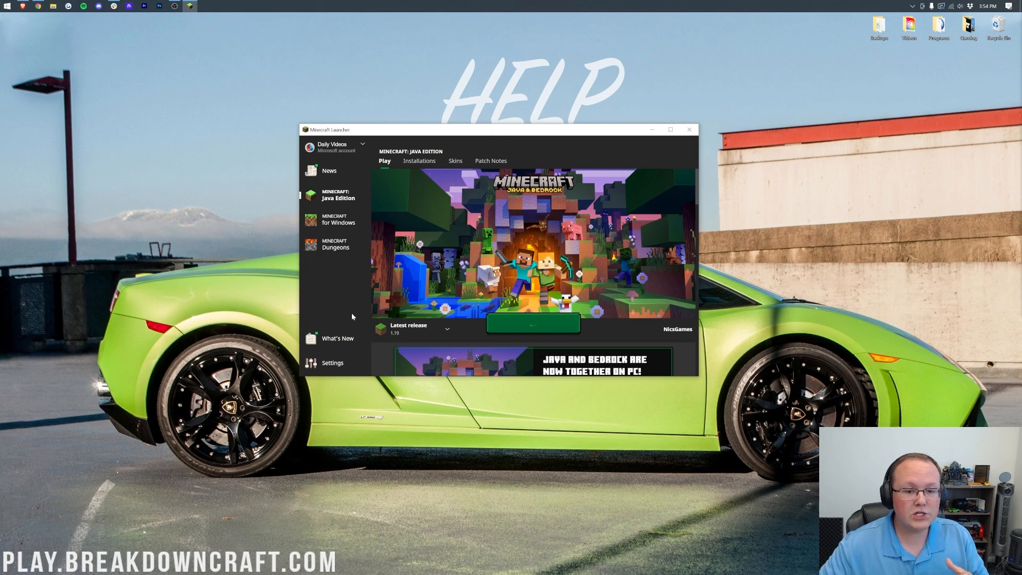
{"action": "left_click", "coordinate": [419, 161]}
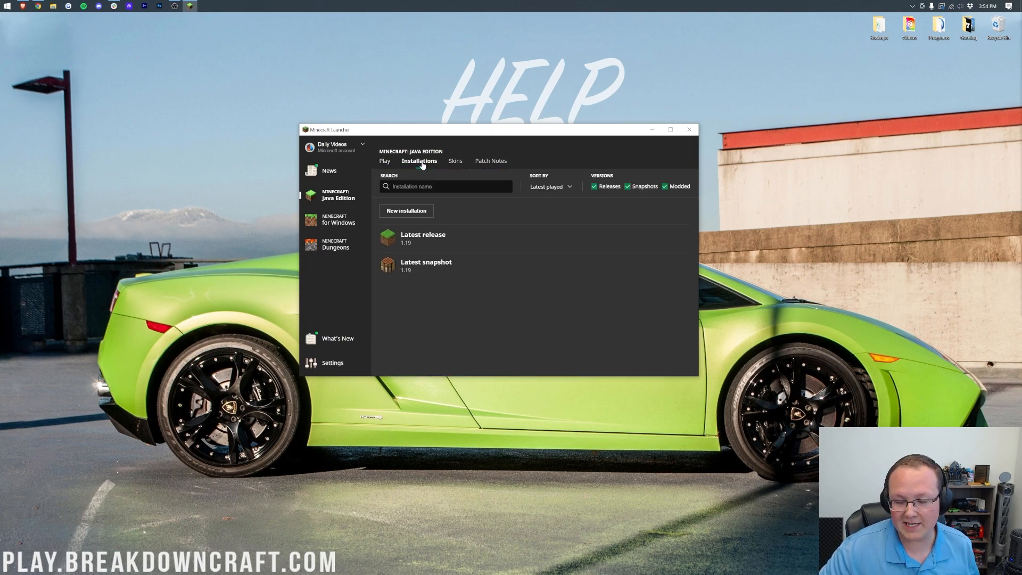
{"action": "mouse_move", "coordinate": [439, 279]}
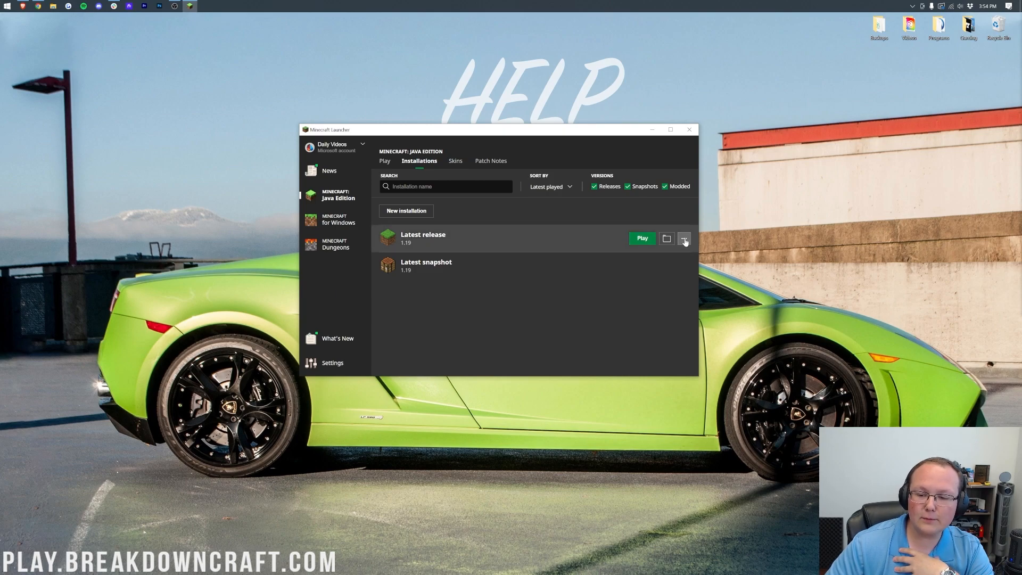
{"action": "left_click", "coordinate": [683, 238]}
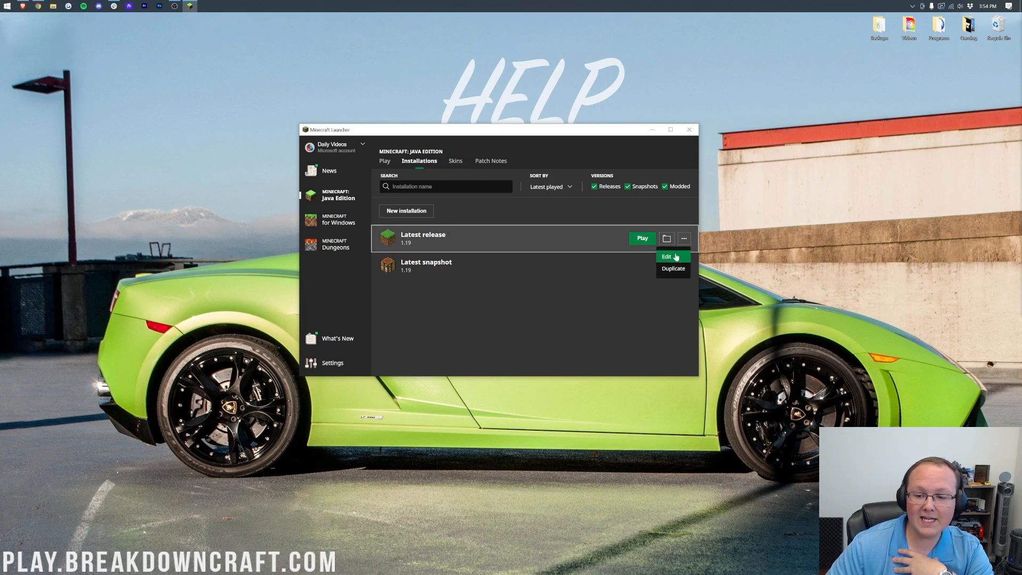
{"action": "left_click", "coordinate": [665, 255]}
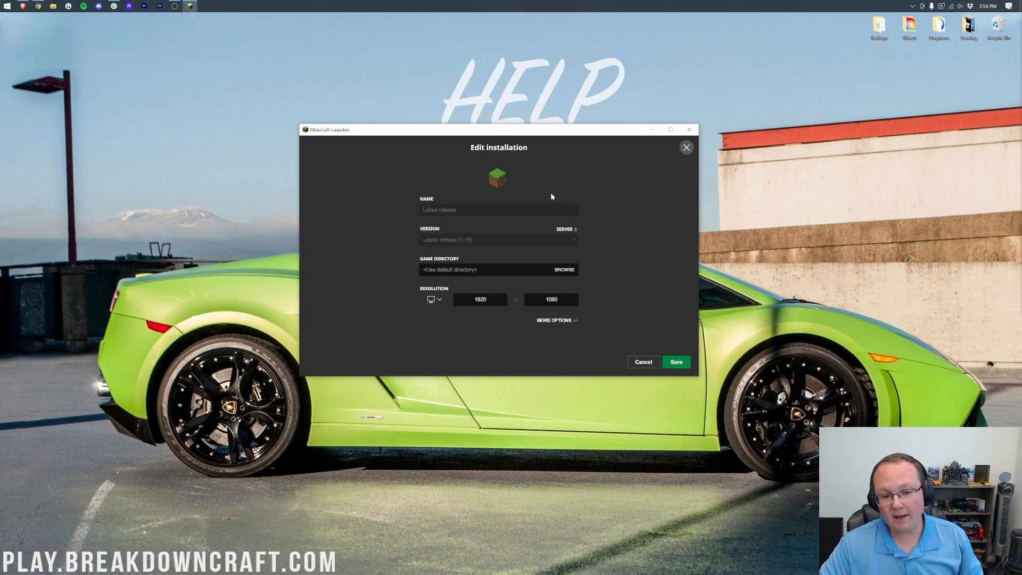
{"action": "mouse_move", "coordinate": [526, 197]}
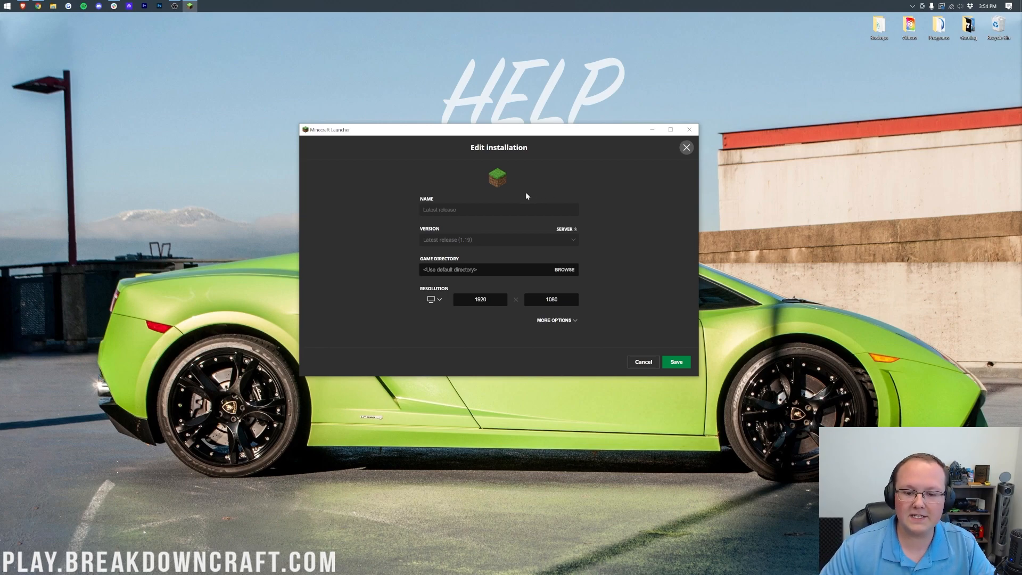
Under More Options, change the JVM argument -Xmx2G to -Xmx4G and save.
{"action": "left_click", "coordinate": [554, 319]}
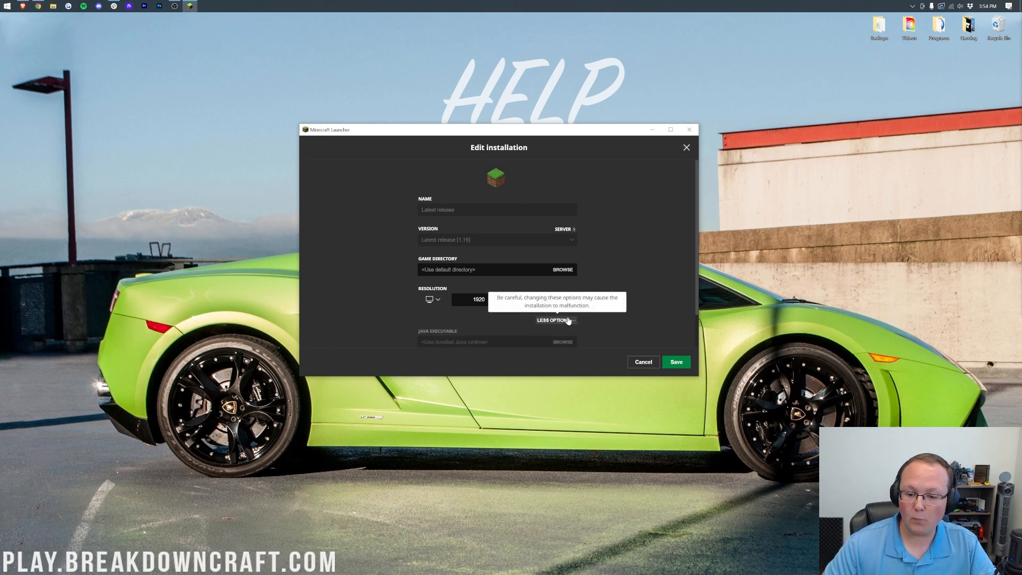
{"action": "left_click", "coordinate": [554, 320]}
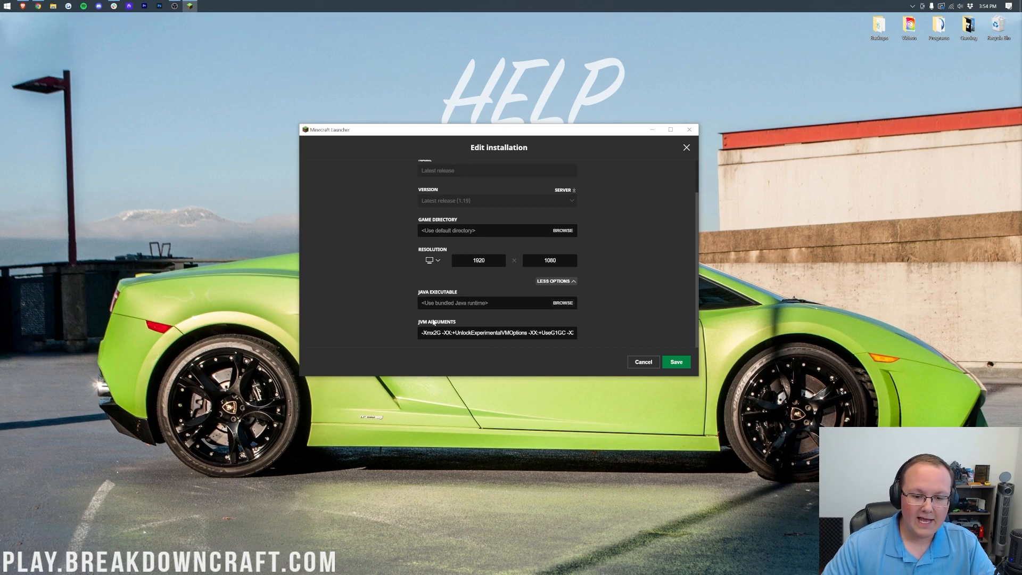
{"action": "double_click", "coordinate": [430, 332]}
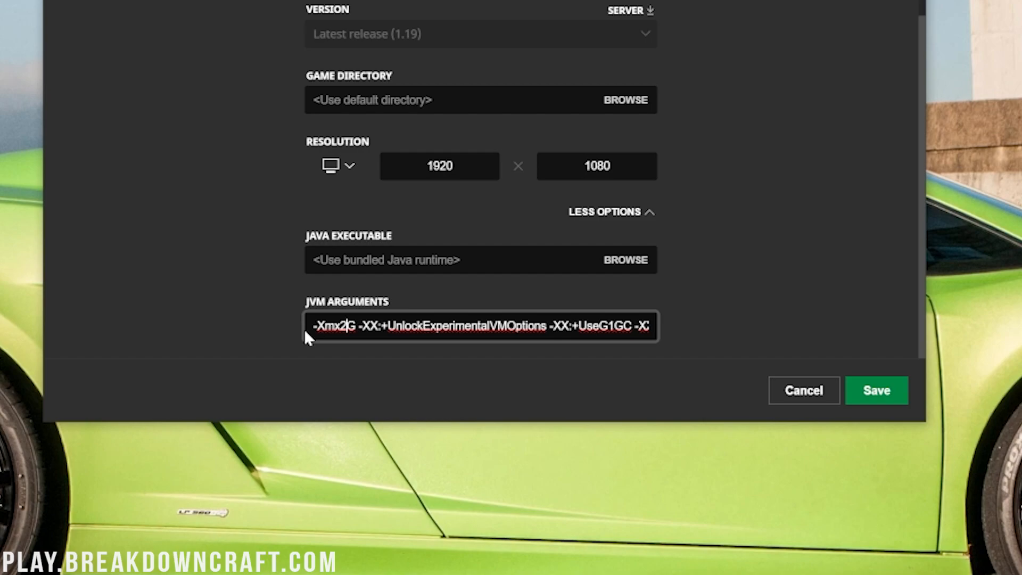
{"action": "type", "text": "4"}
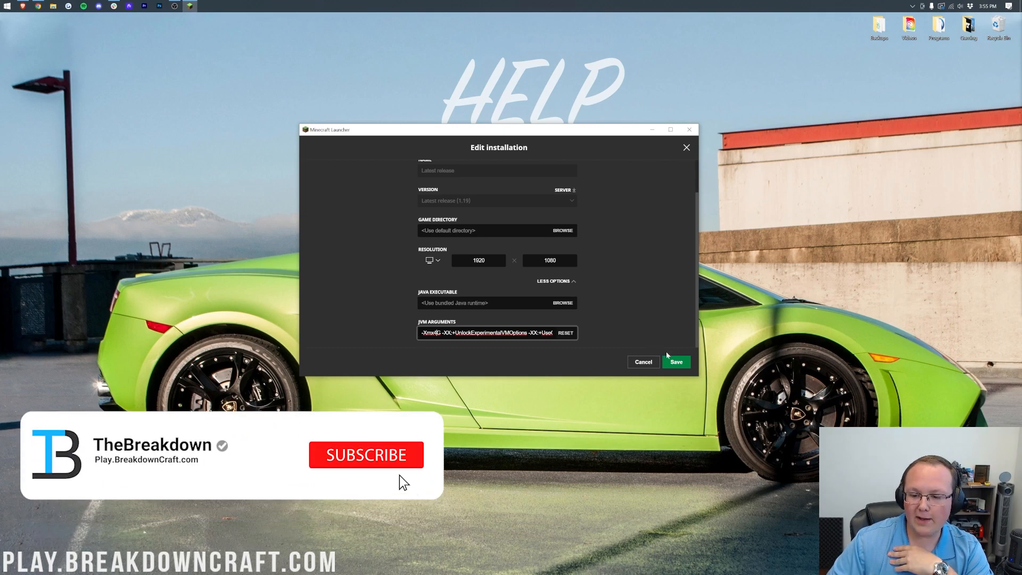
{"action": "left_click", "coordinate": [676, 362]}
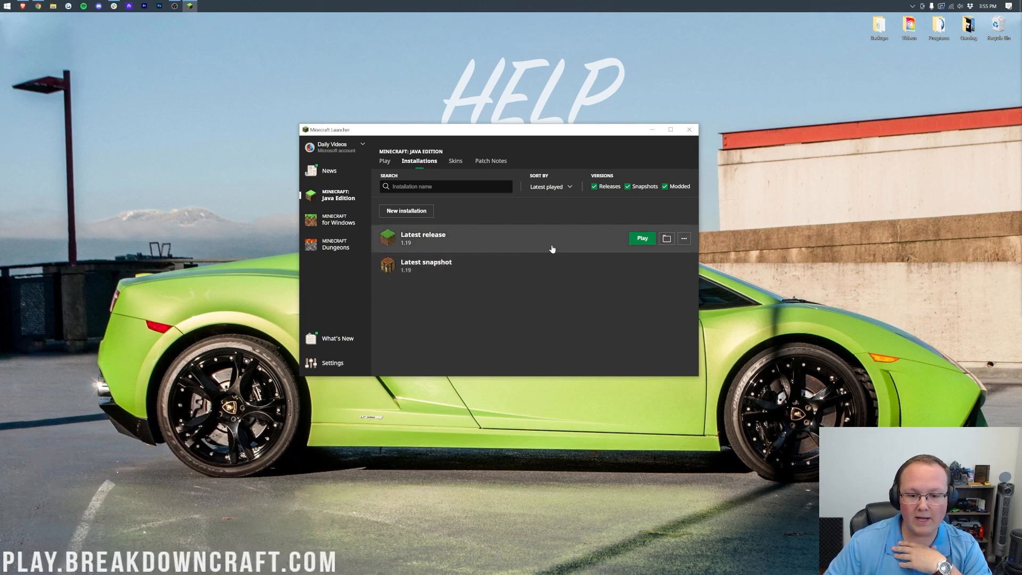
Recheck Latest release settings, then view Latest snapshot's JVM arguments and close unchanged.
{"action": "left_click", "coordinate": [683, 238]}
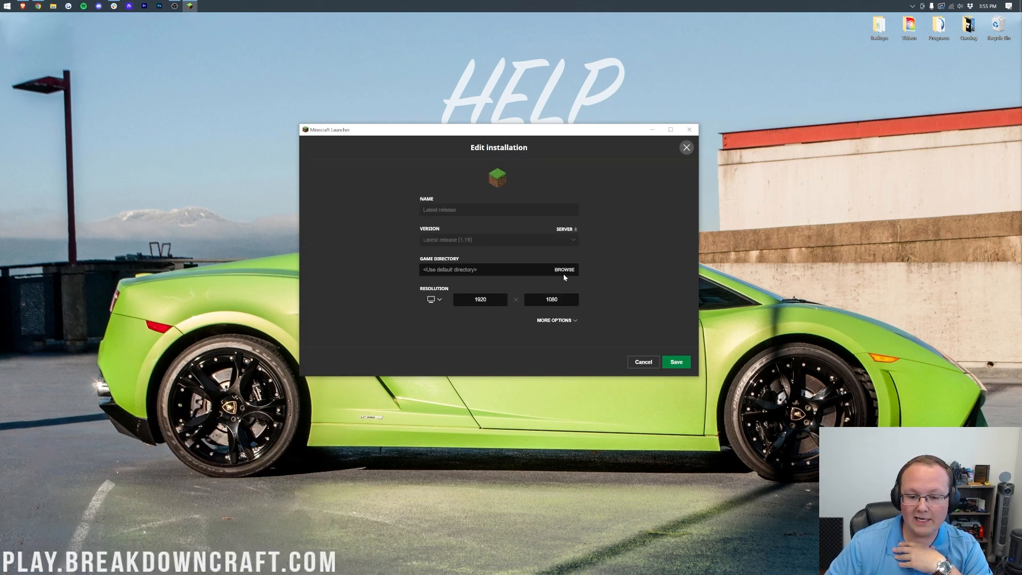
{"action": "left_click", "coordinate": [554, 319]}
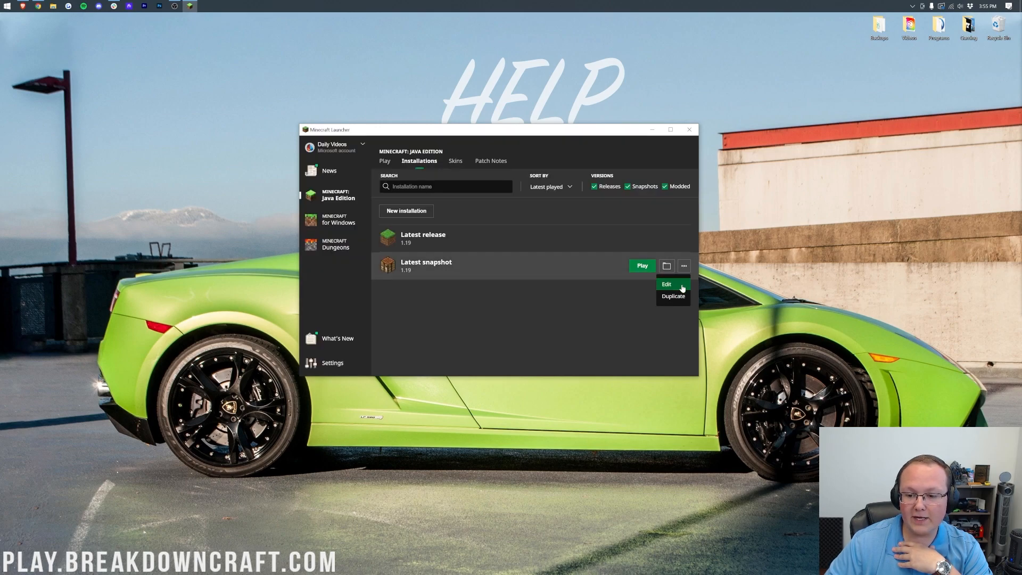
{"action": "left_click", "coordinate": [666, 284]}
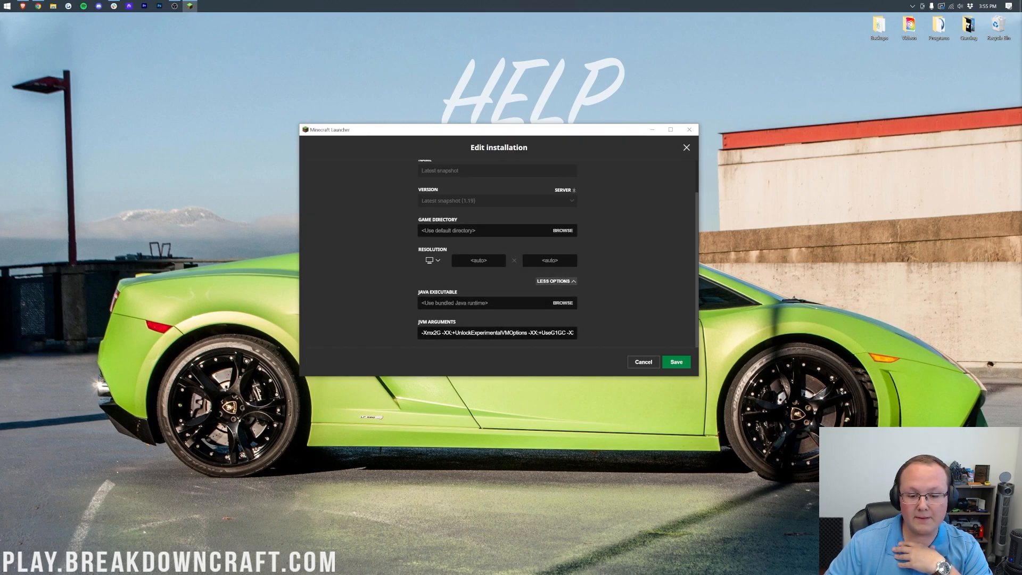
{"action": "left_click", "coordinate": [643, 362]}
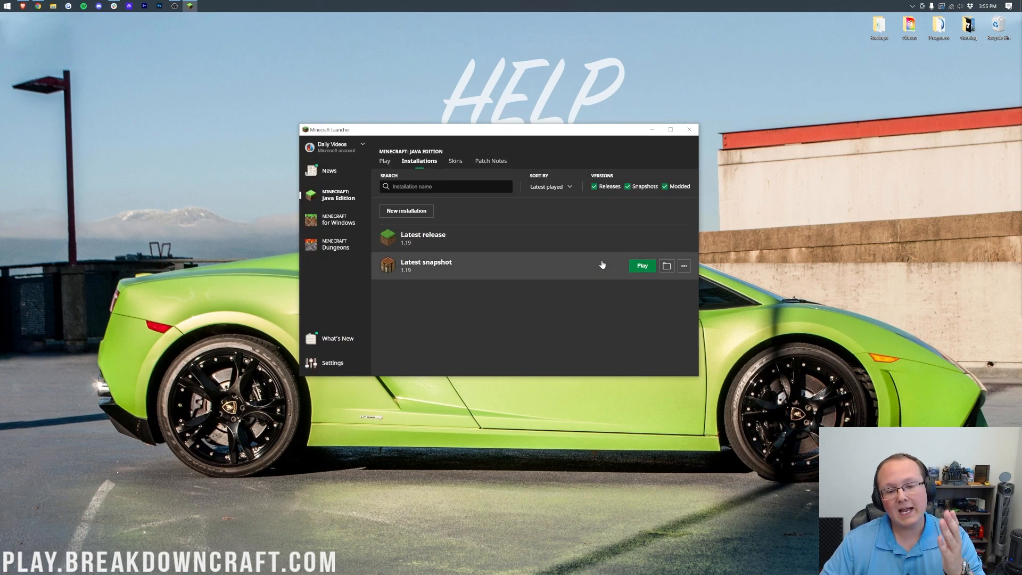
Launch Minecraft with Play and load into the singleplayer beach world.
{"action": "left_click", "coordinate": [640, 265]}
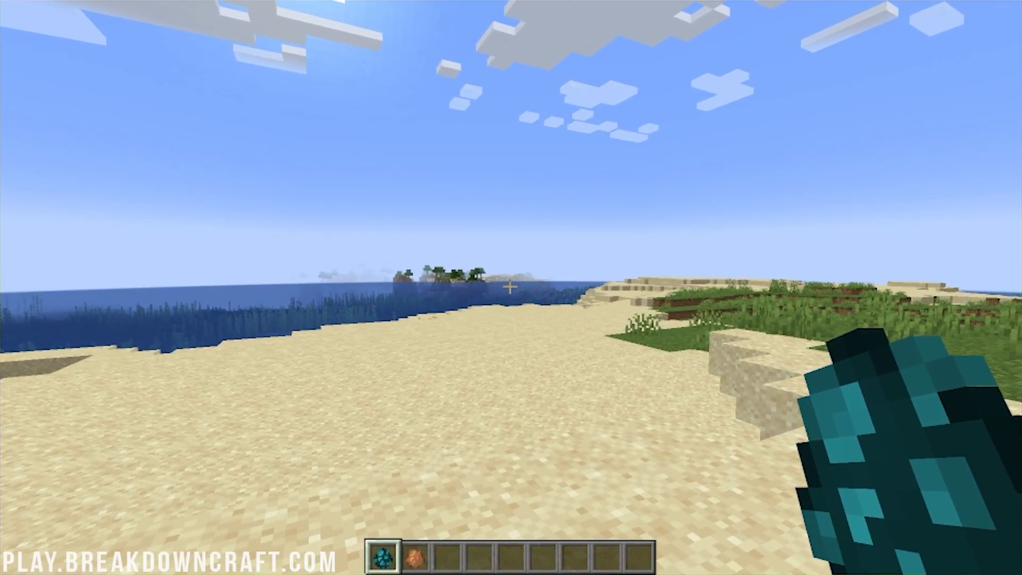
Open the F3 debug overlay to read the 4096 MB memory maximum.
{"action": "key", "text": "f3"}
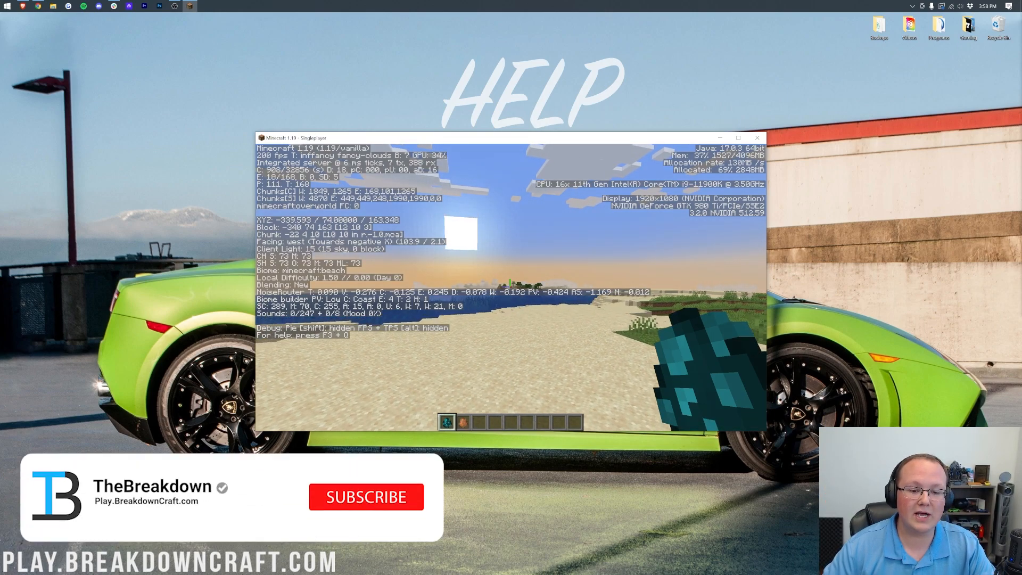
{"action": "left_click", "coordinate": [365, 496]}
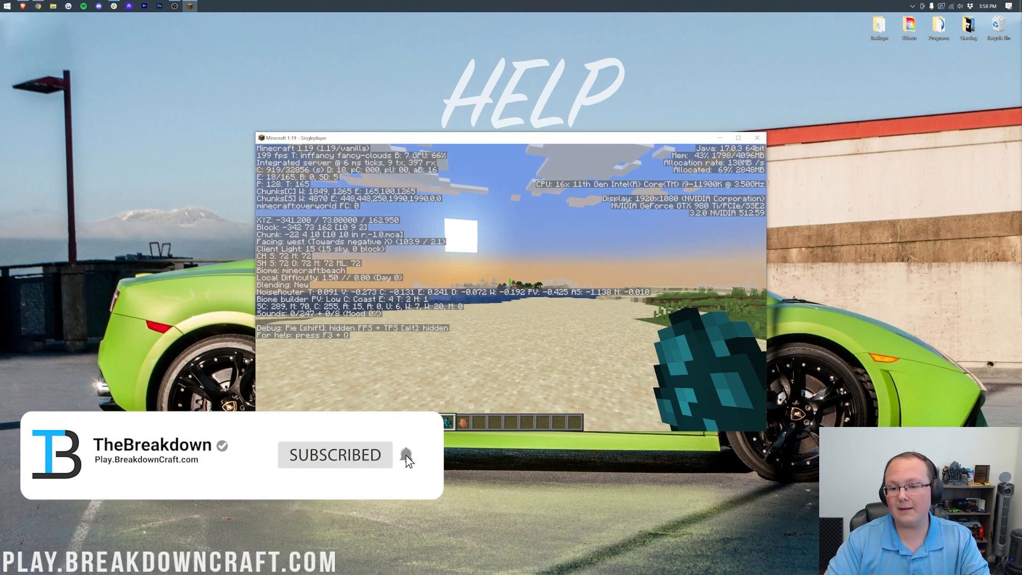